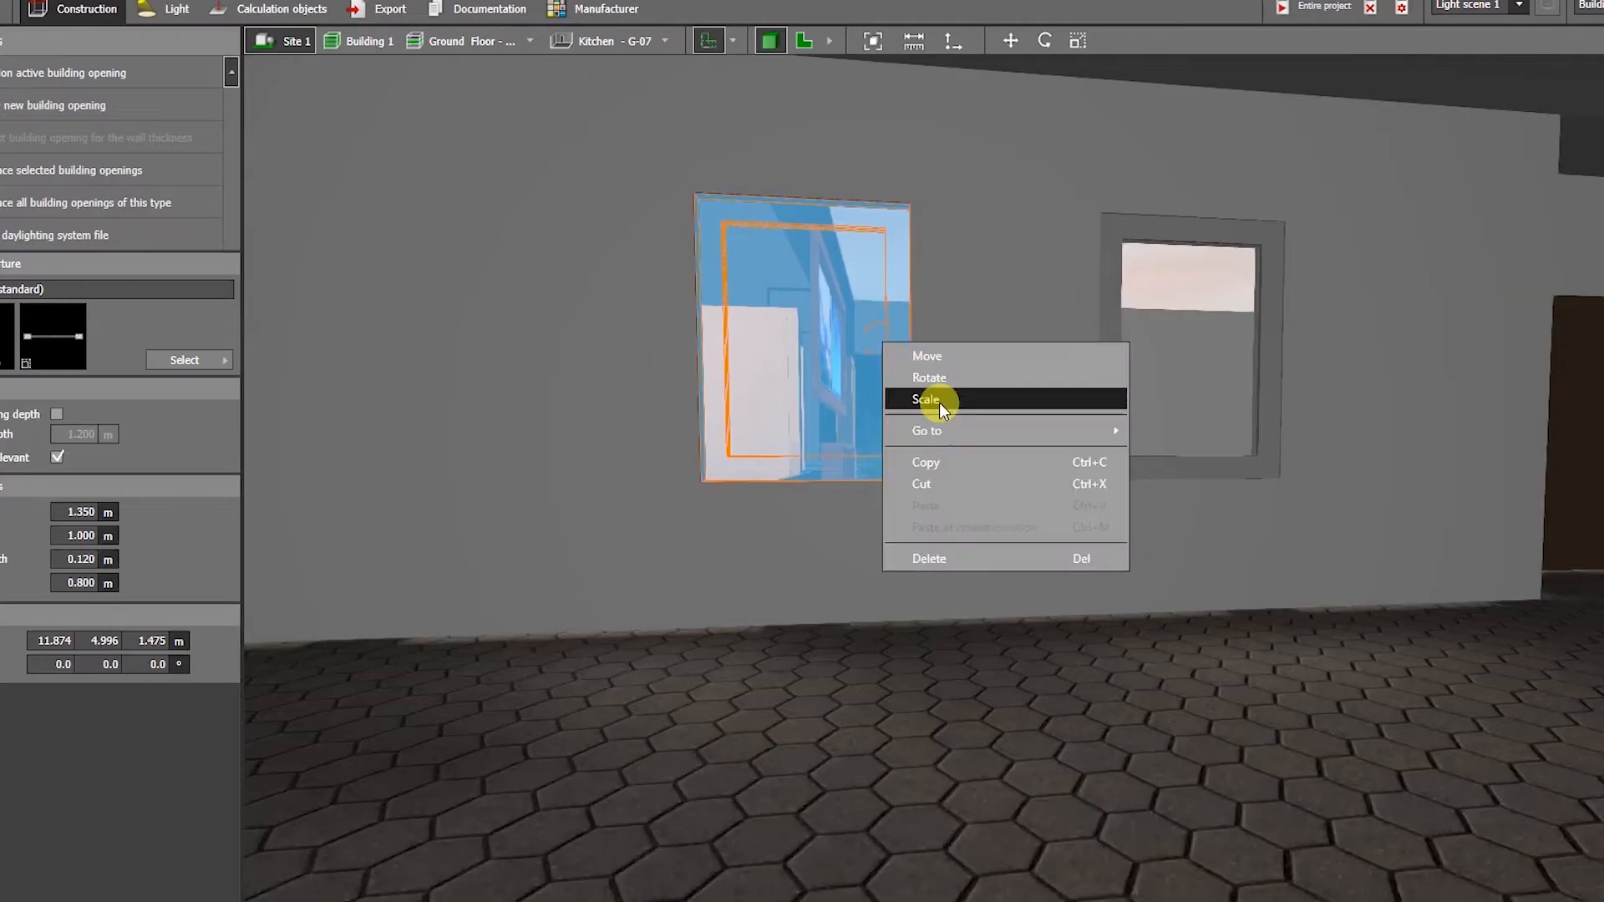
Choose Scale on the kitchen-wall window aperture to resize its opening
left_click(926, 399)
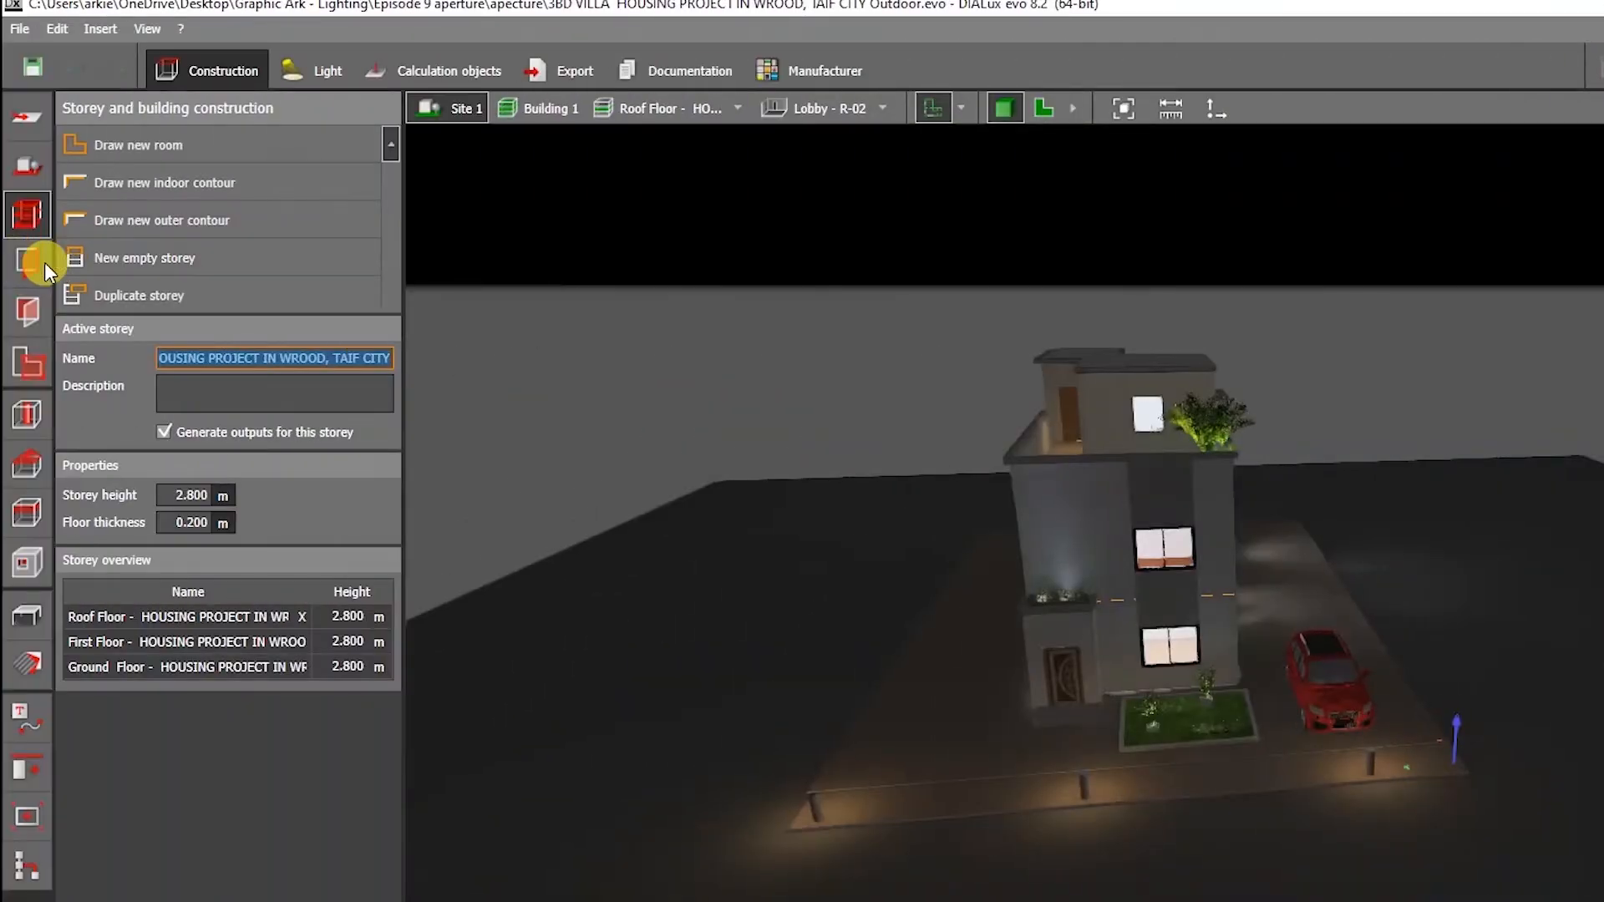
Show the Apertures tools with the standard window (1.35 m × 1.0 m) active
left_click(27, 264)
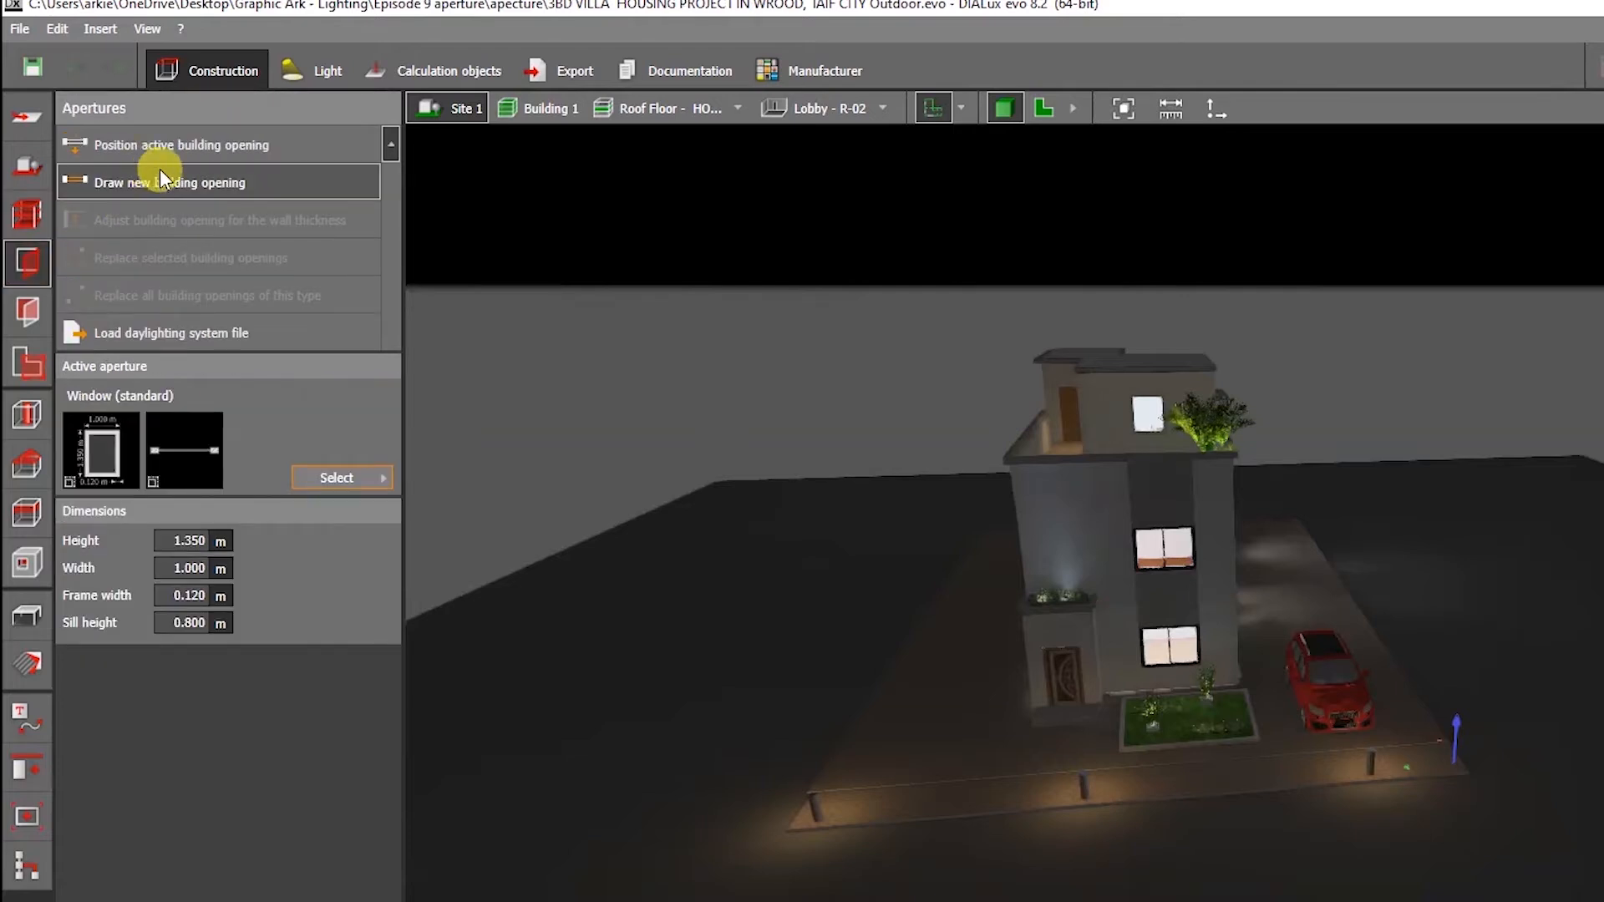
mouse_move(236, 337)
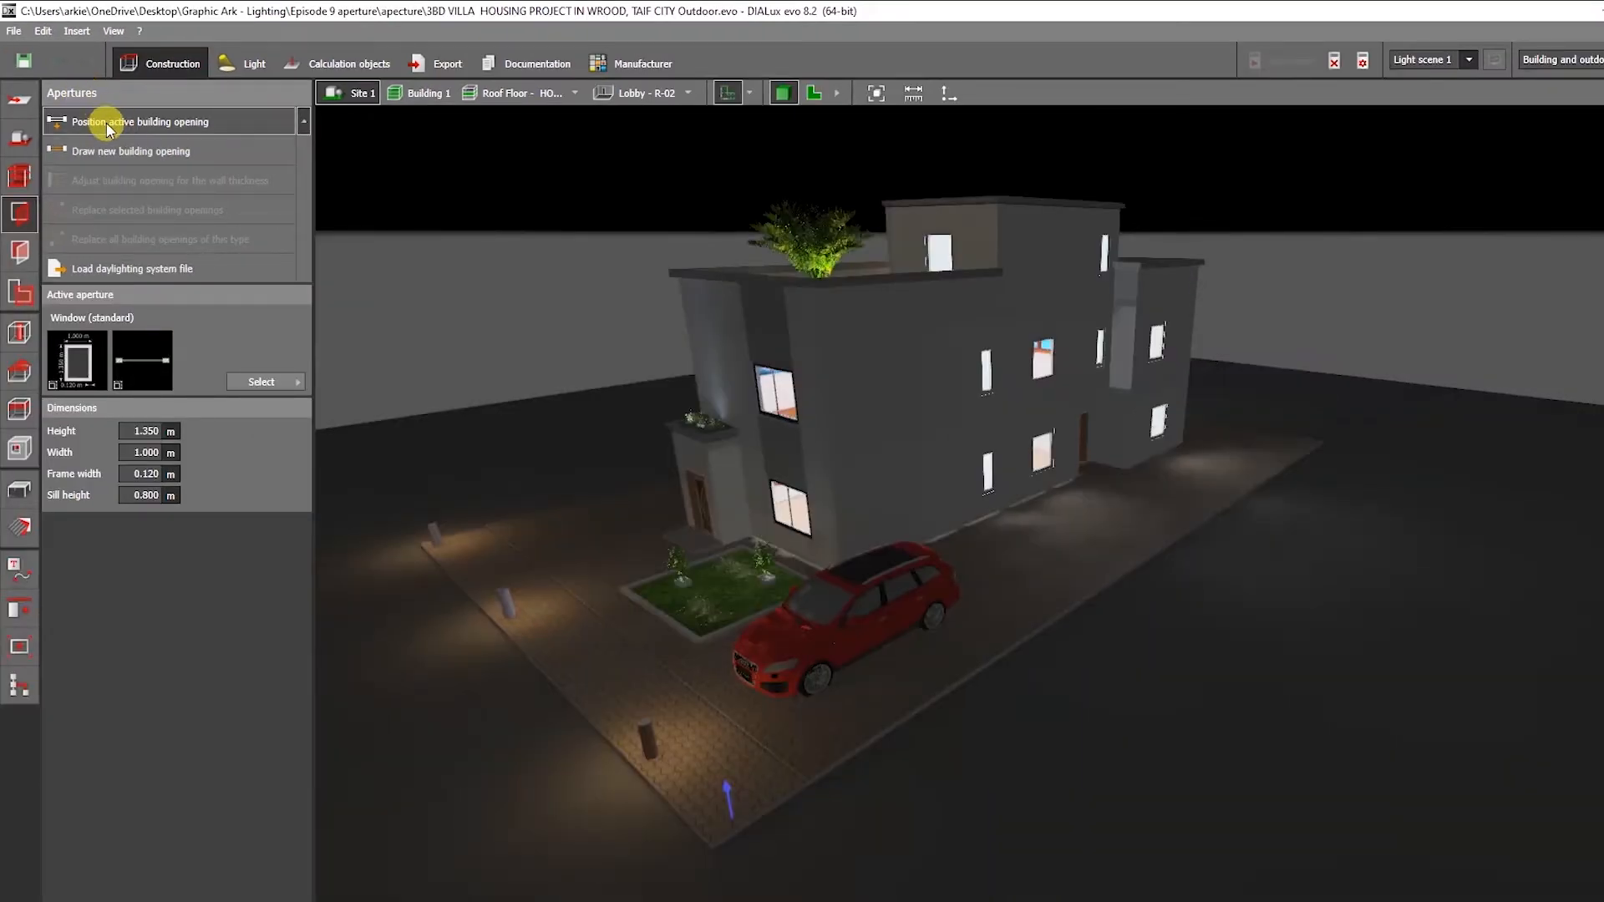
mouse_move(167, 232)
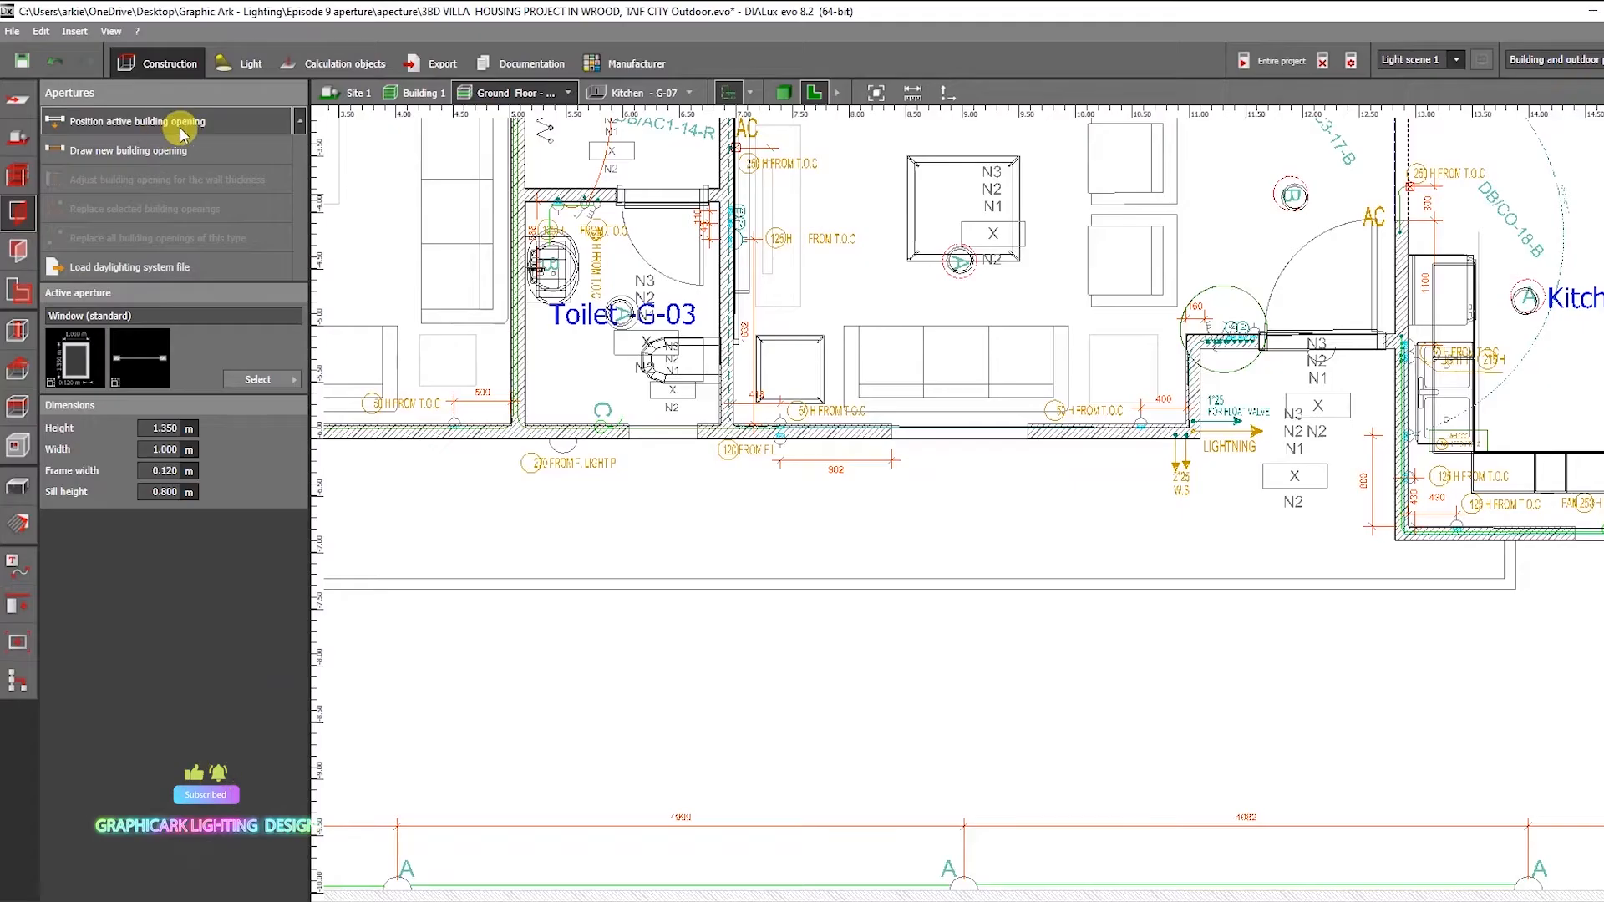
mouse_move(832, 519)
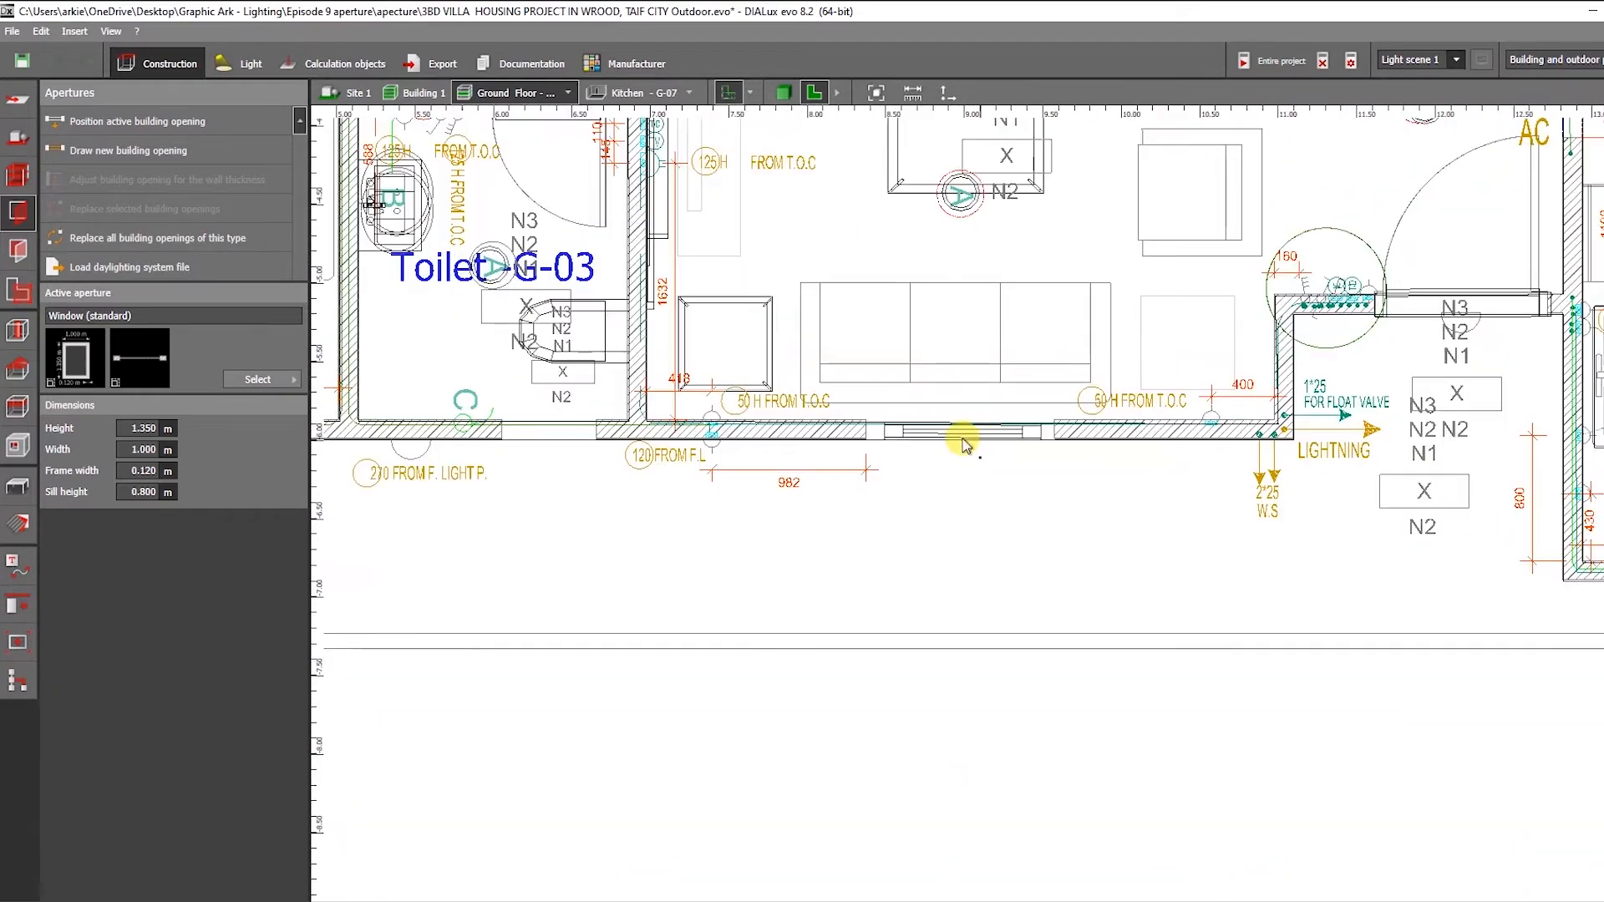
Place the standard window in a ground-floor wall on the 2D plan
left_click(775, 92)
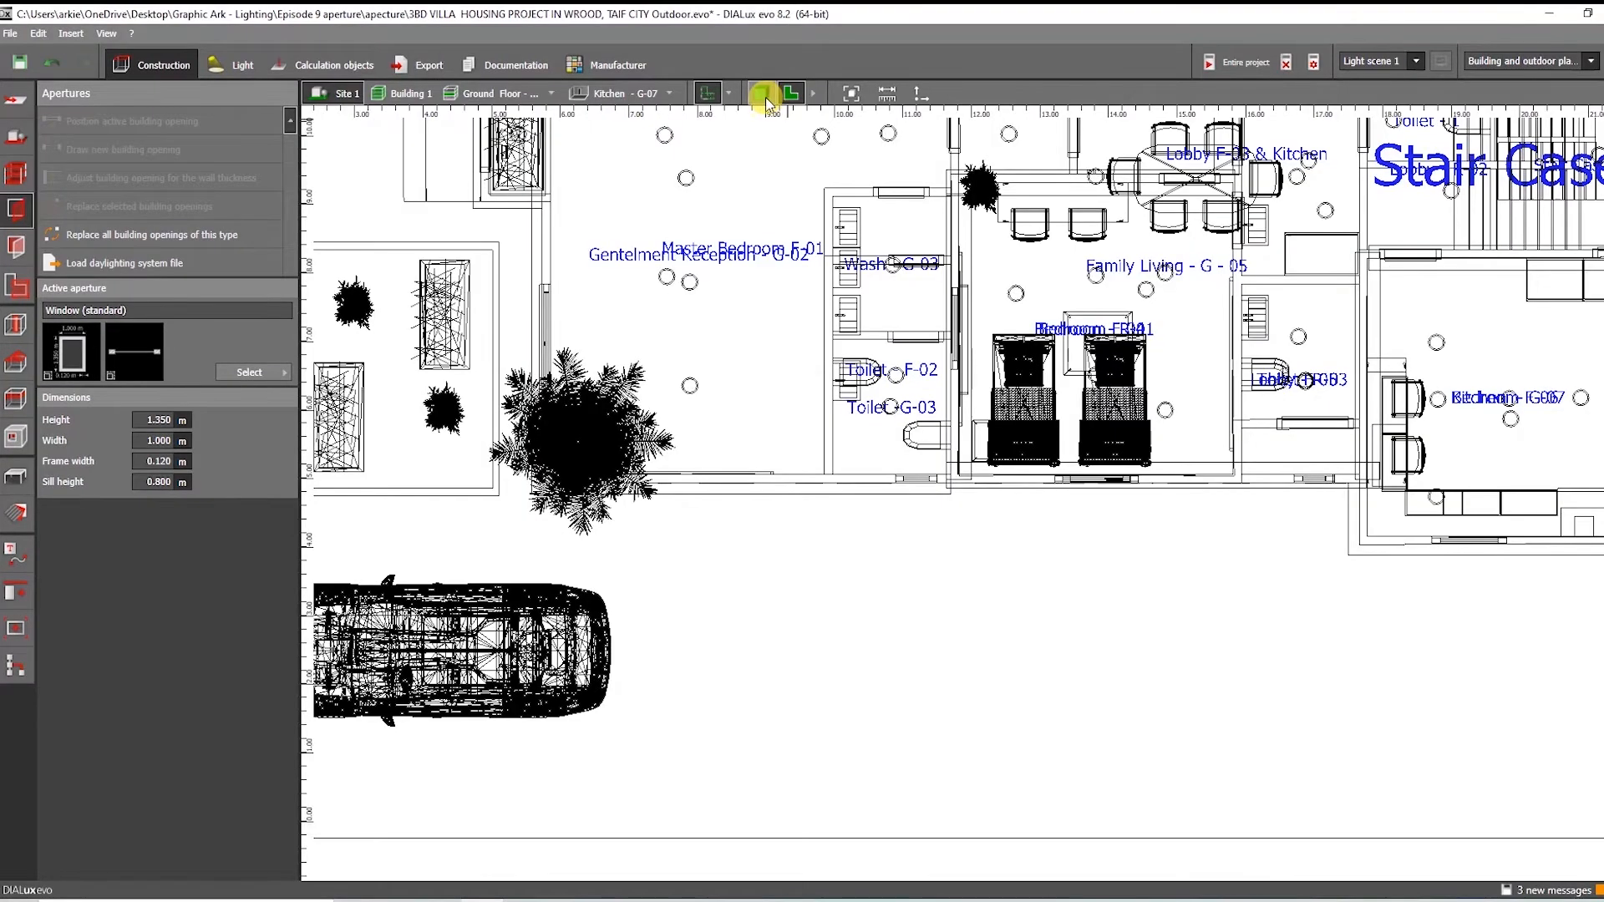
In 3D, select the front upper window and bring up its editing options to set 1.787 m width
left_click(761, 93)
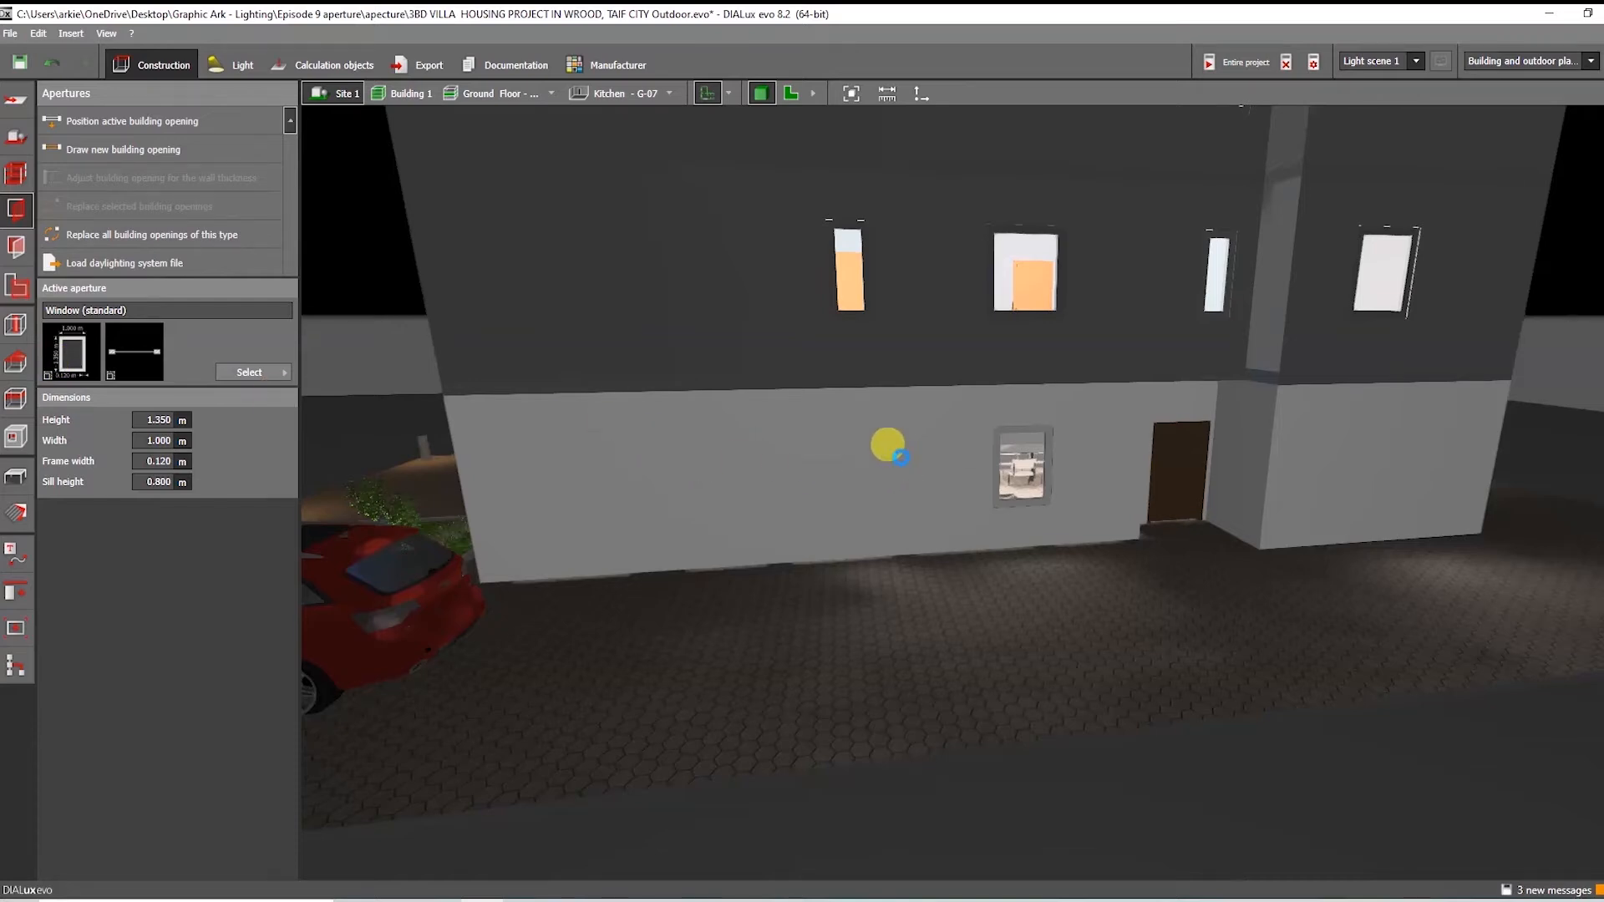
left_click(888, 446)
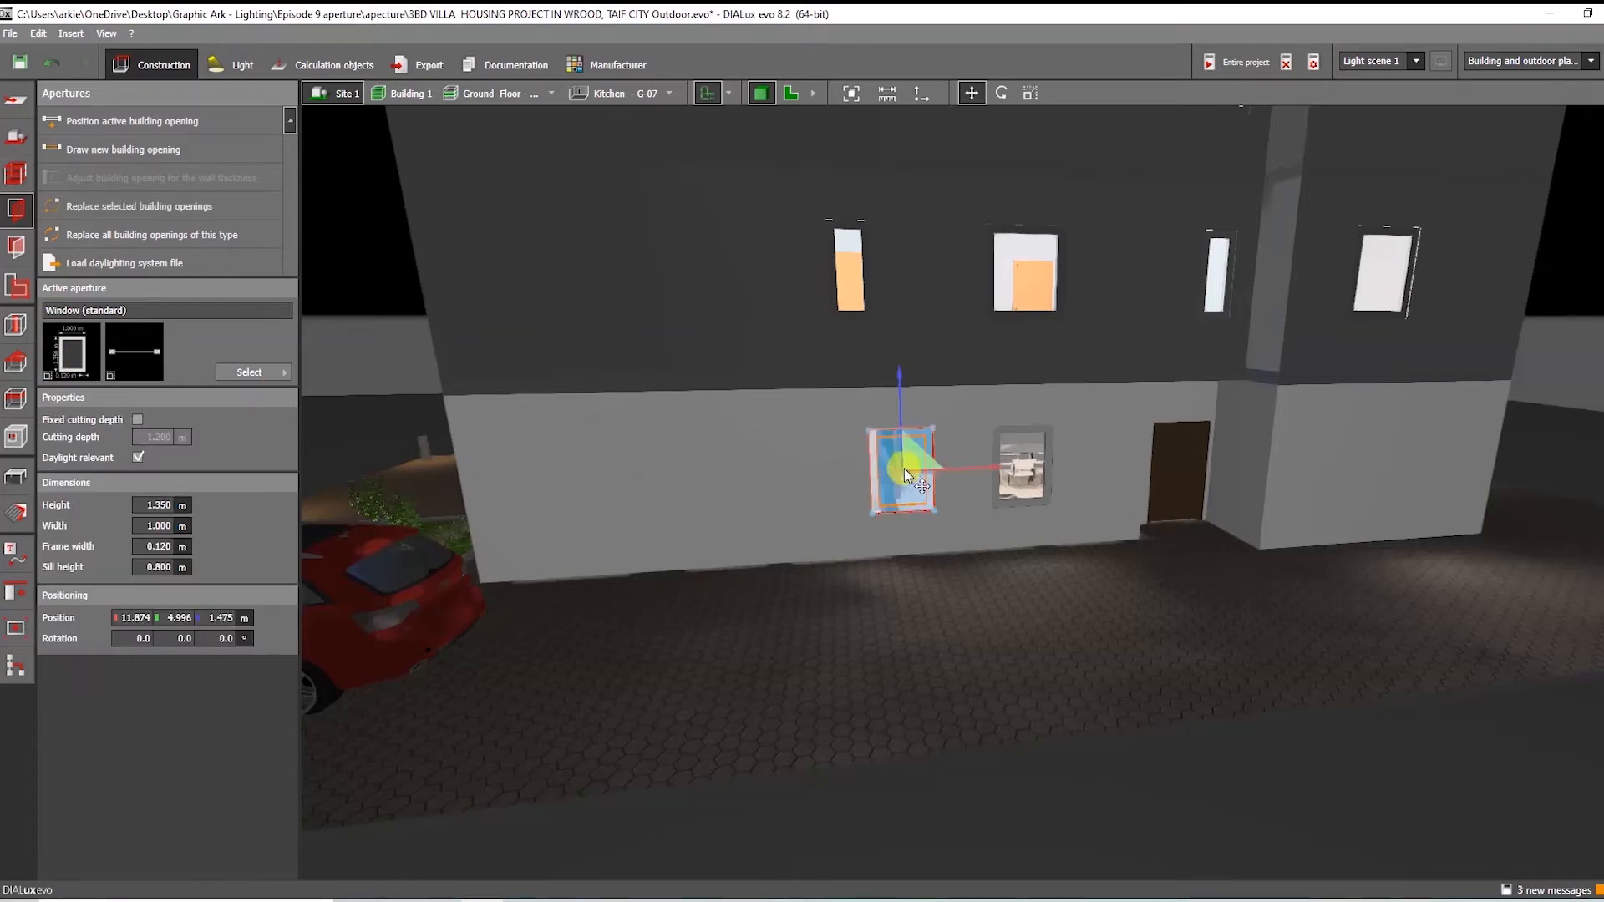
right_click(906, 470)
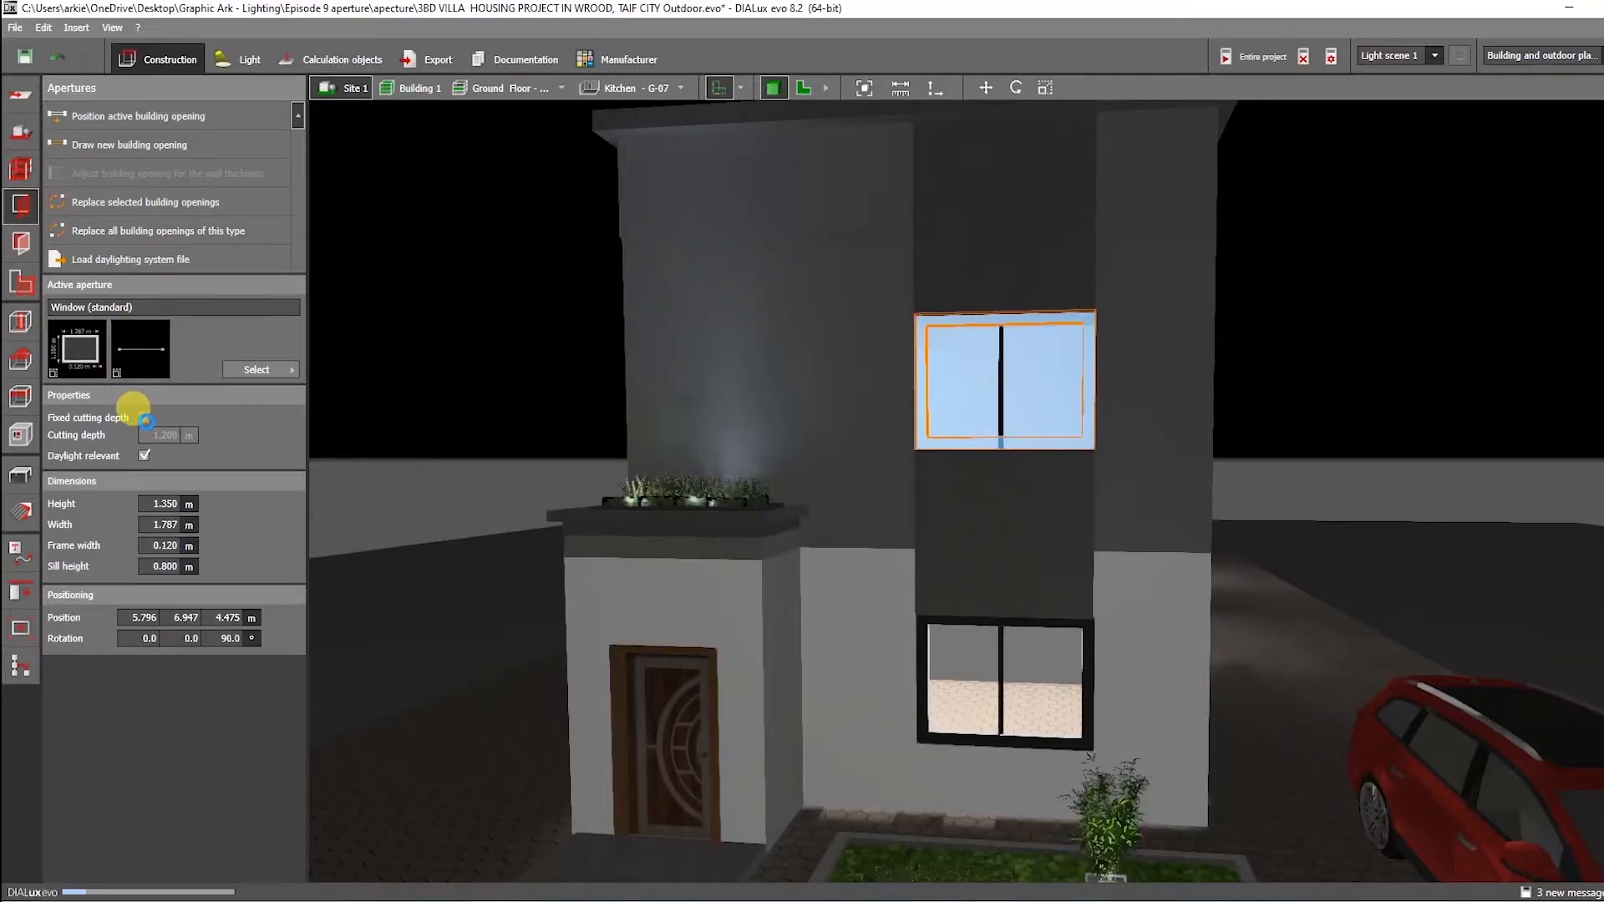
Enable Fixed cutting depth (1.200 m) and Daylight relevant for the window
left_click(144, 418)
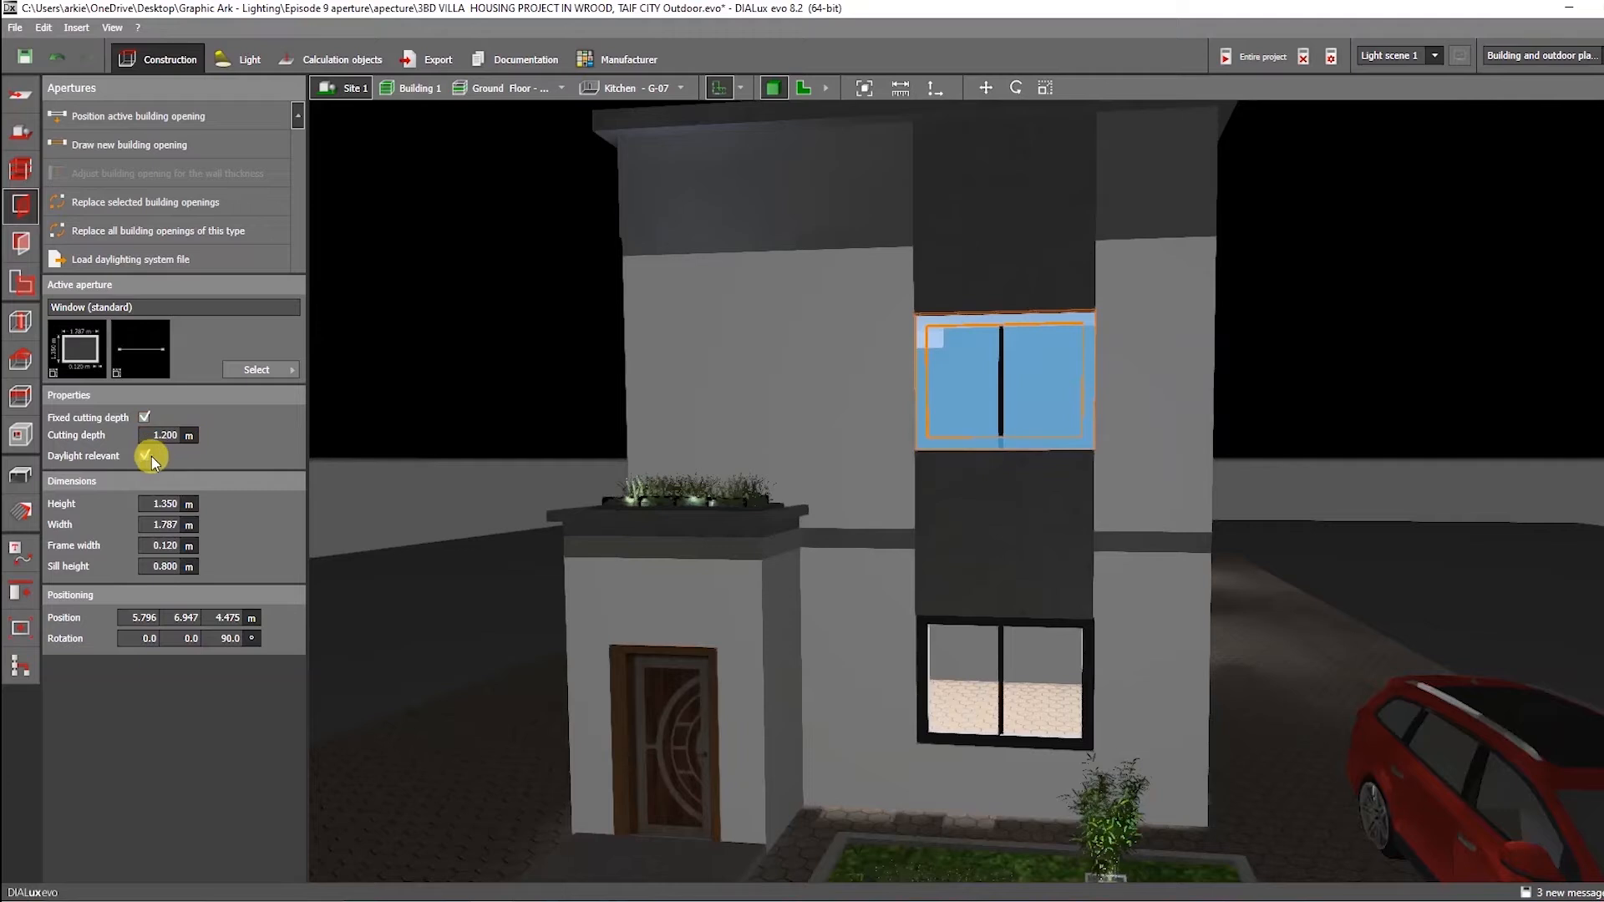
left_click(145, 456)
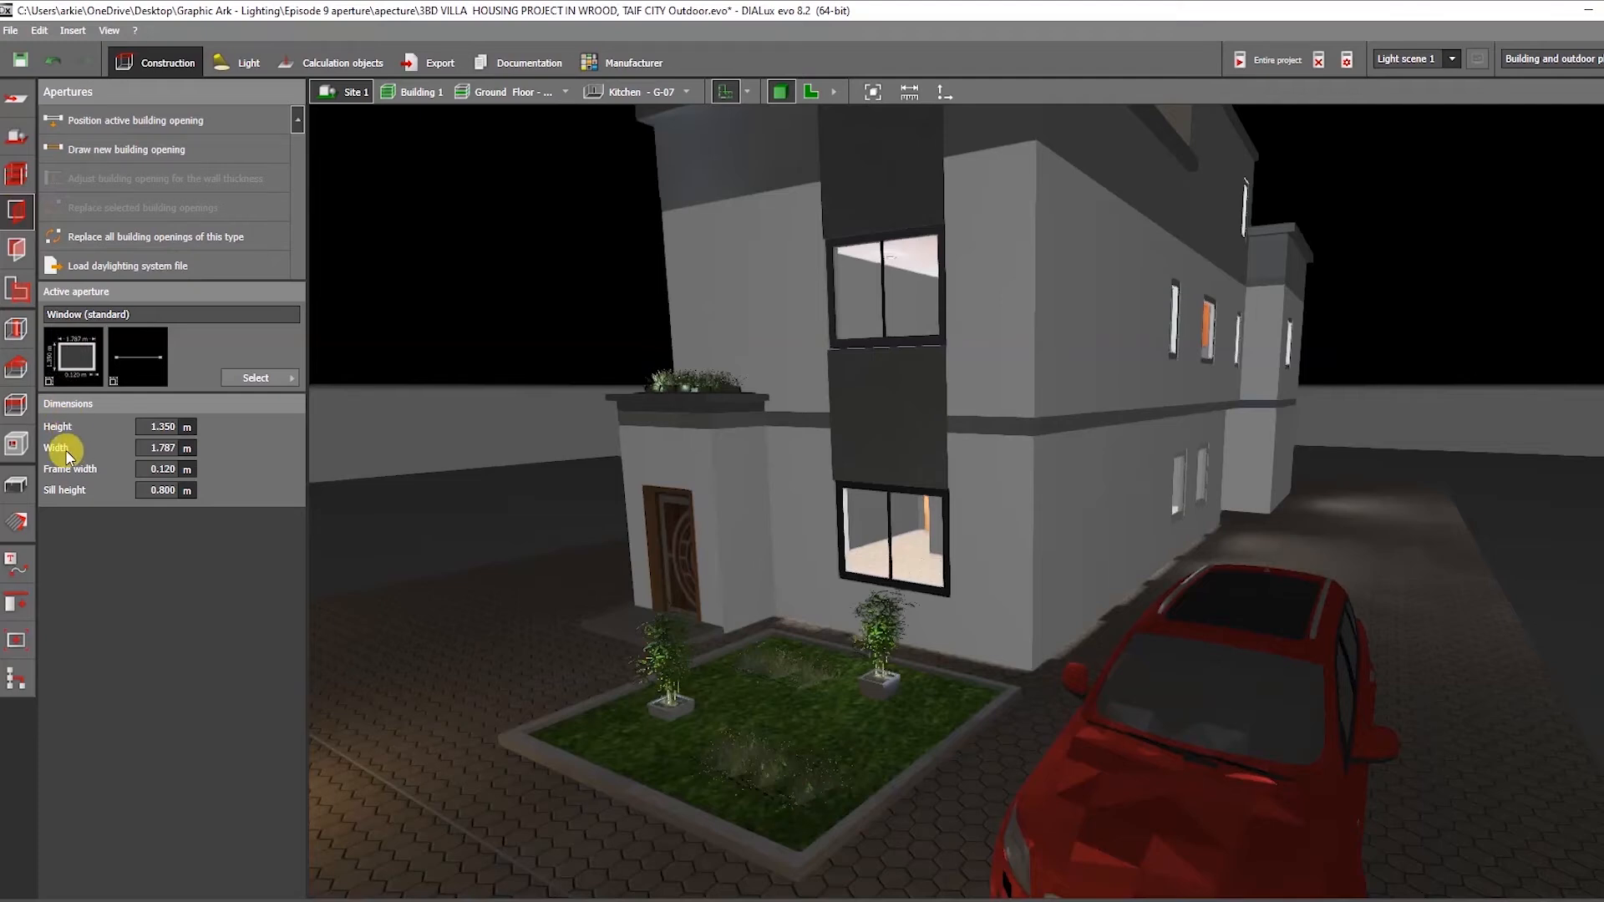
mouse_move(642, 332)
type("1.226")
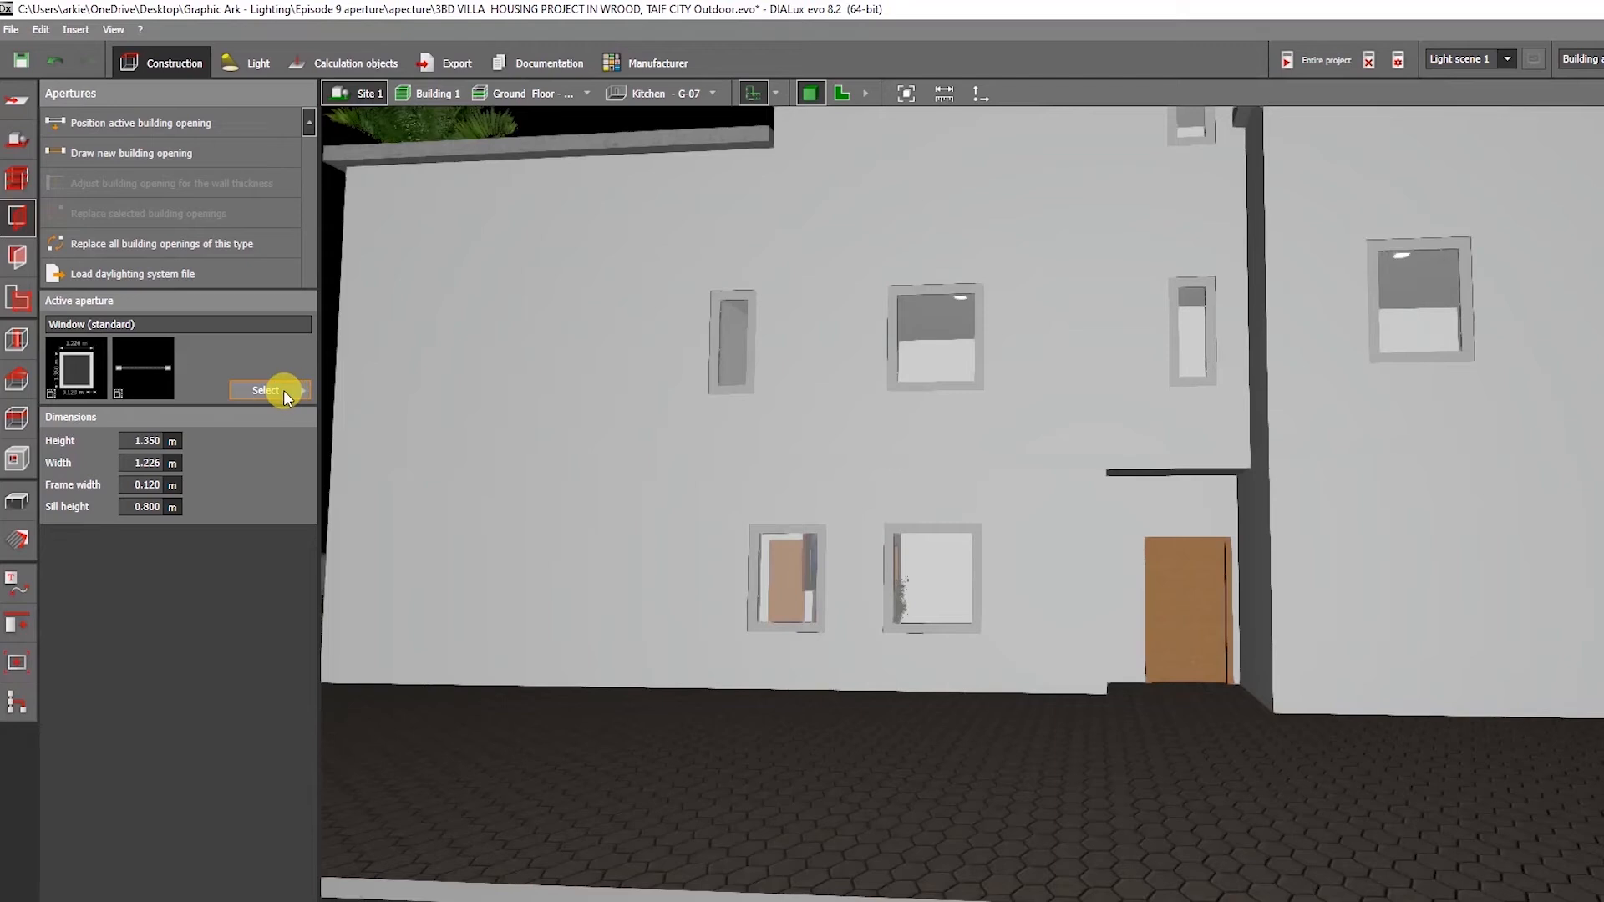
Browse the Apertures catalog of available windows and doors
left_click(265, 390)
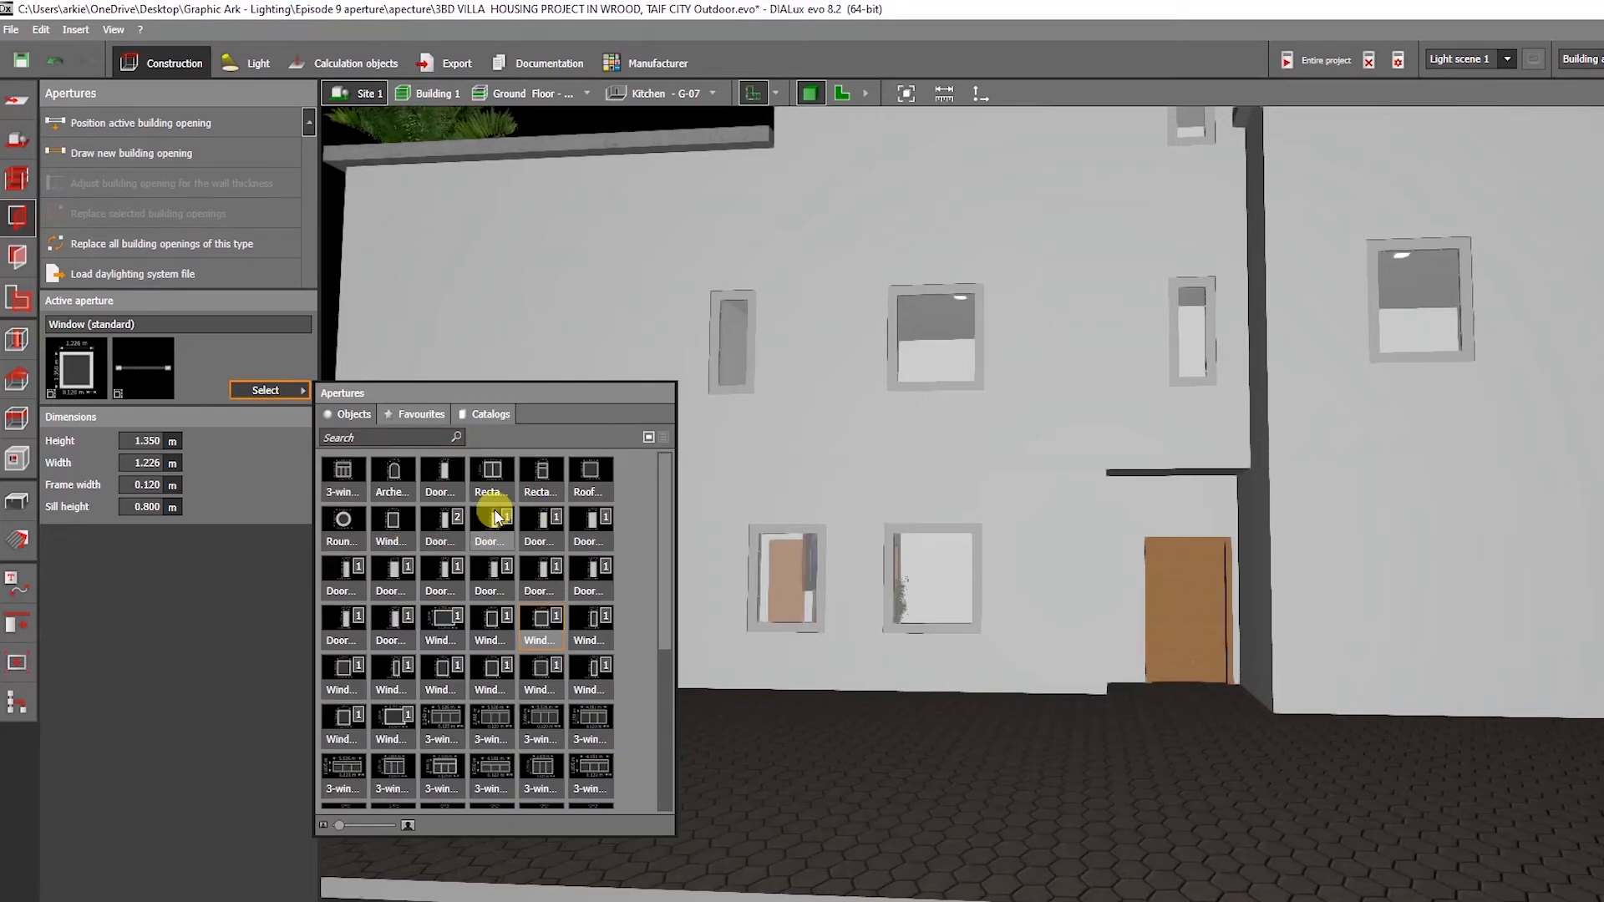
scroll("down", 3)
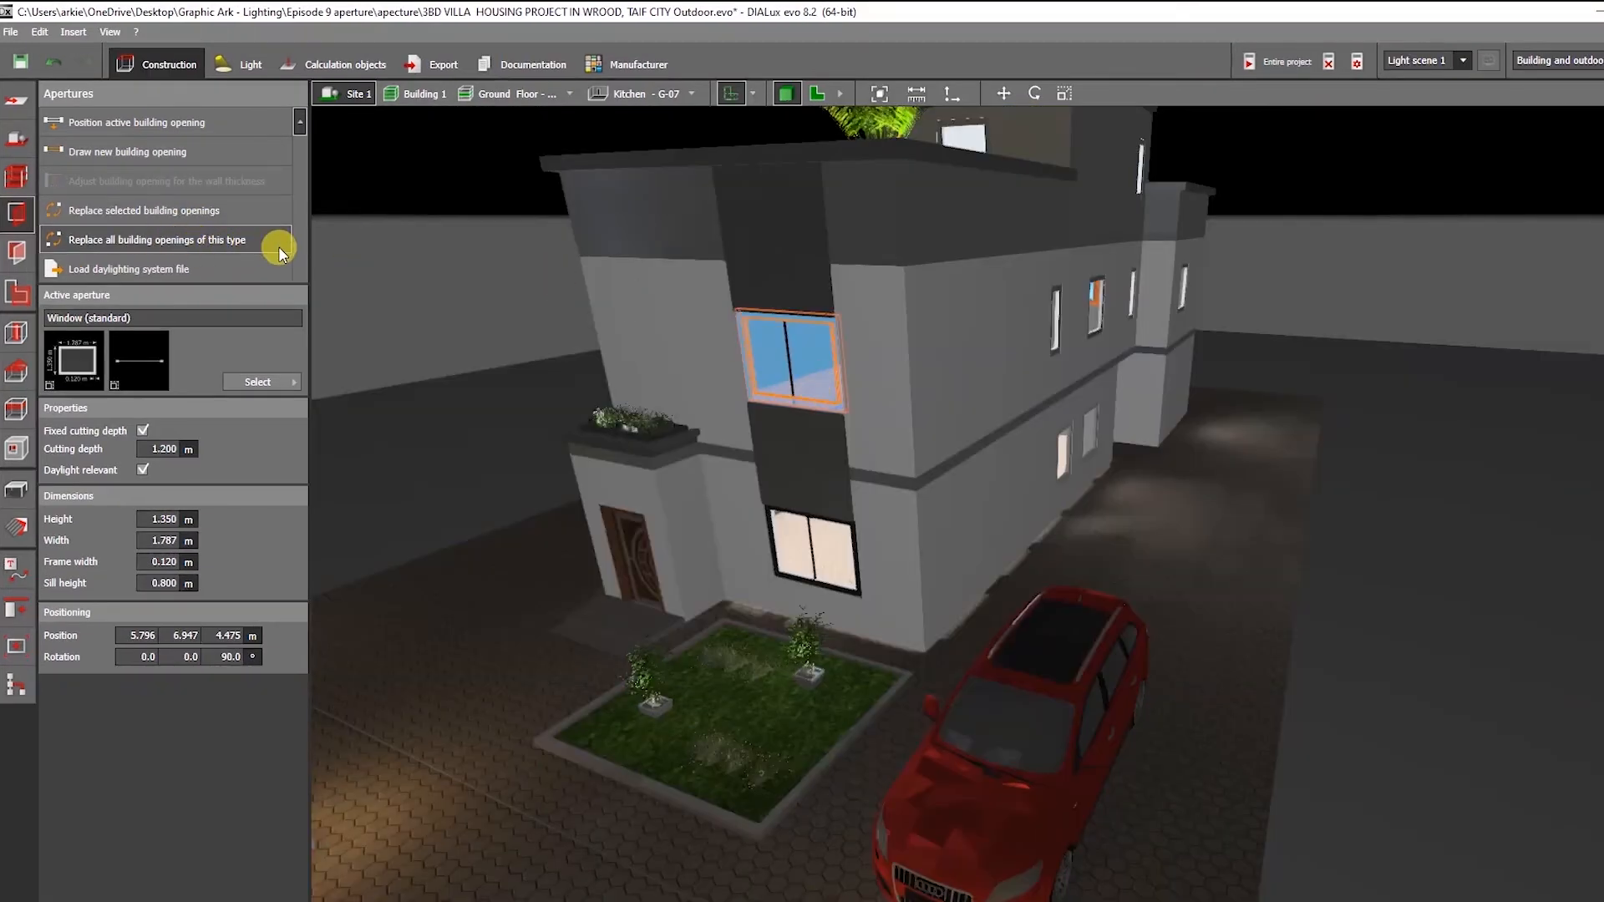
mouse_move(264, 252)
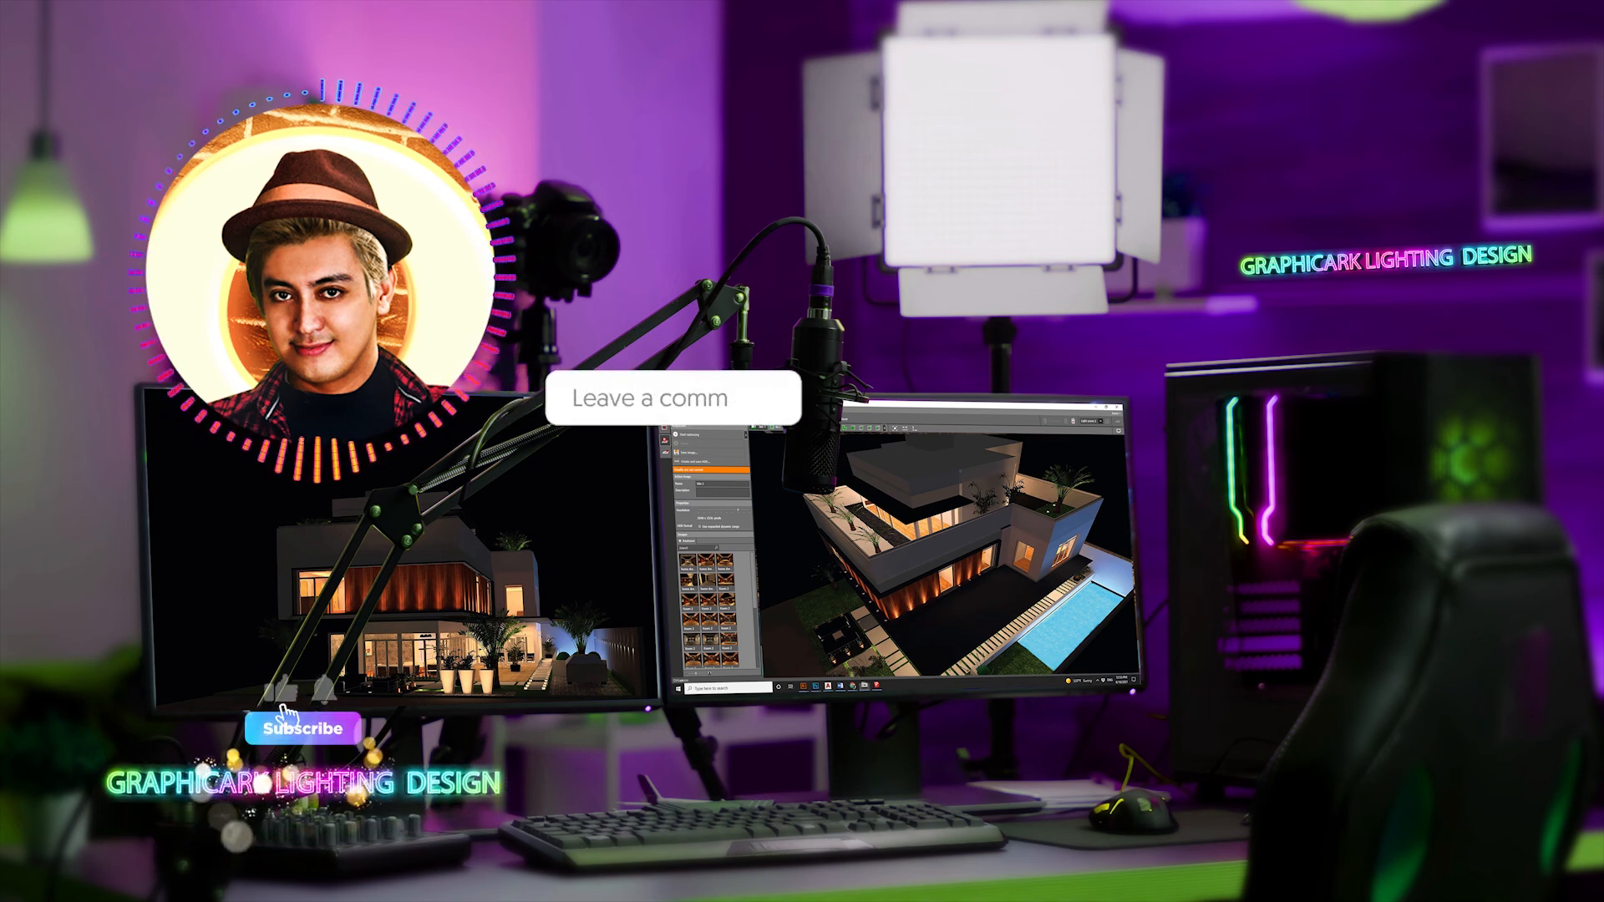
left_click(305, 728)
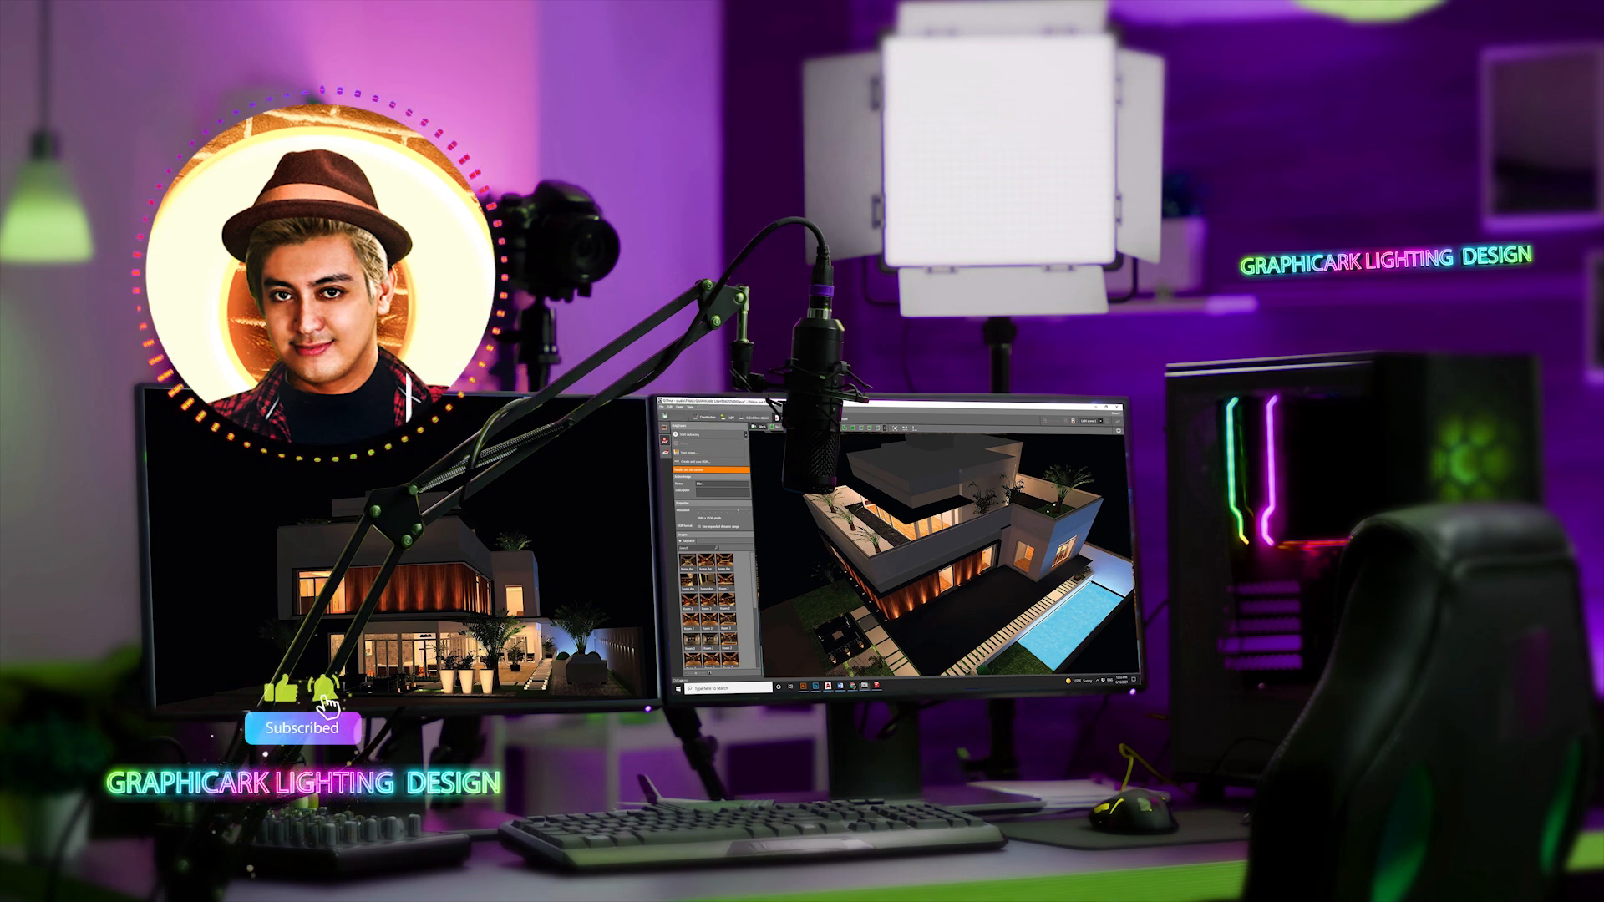